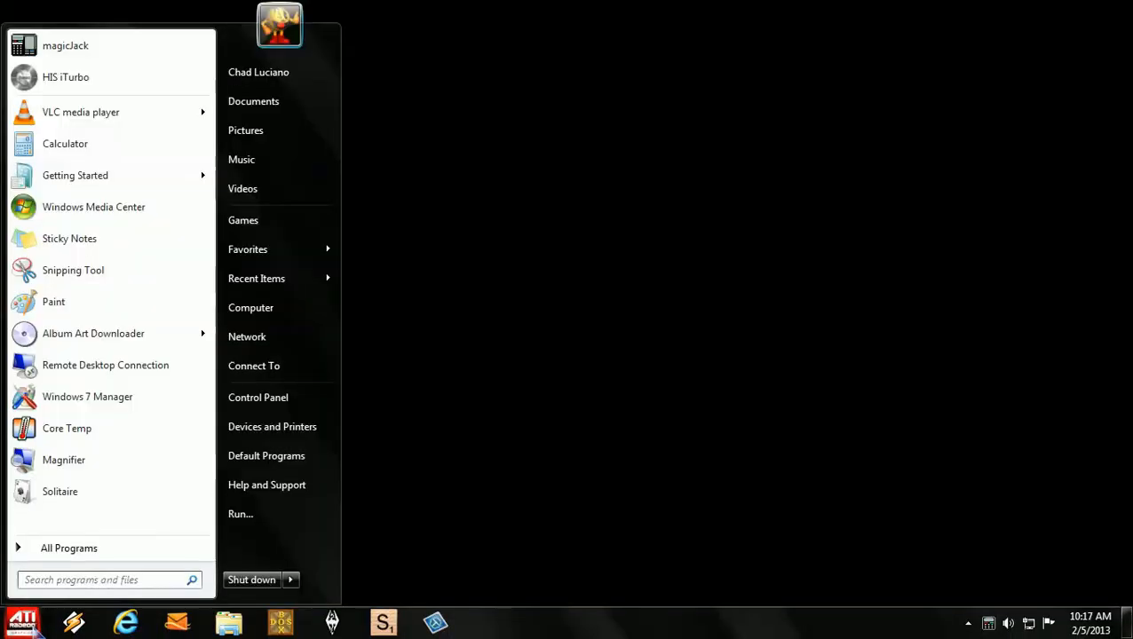
pyautogui.moveTo(242, 515)
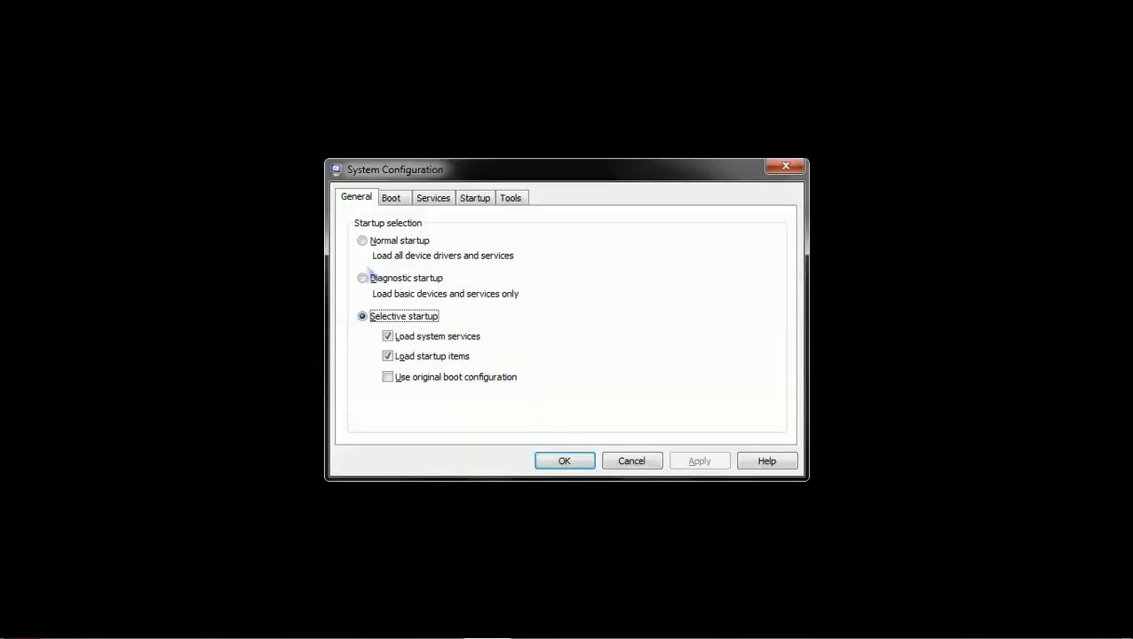
# Show the Boot entries list, where the current OS entry is named Cool.
pyautogui.click(391, 197)
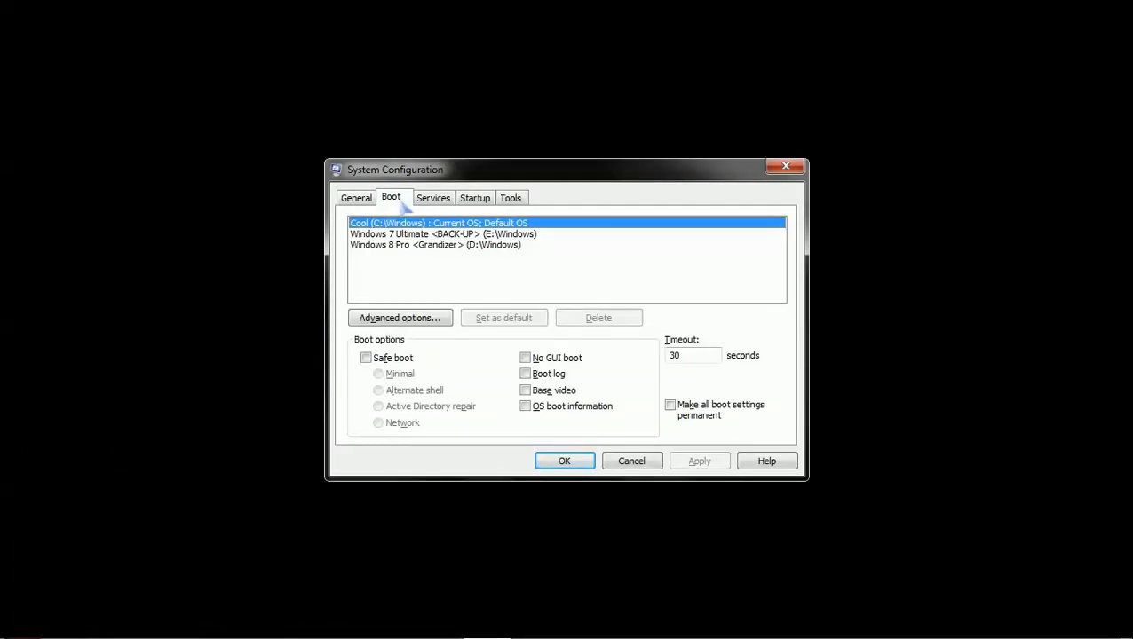
pyautogui.moveTo(445, 276)
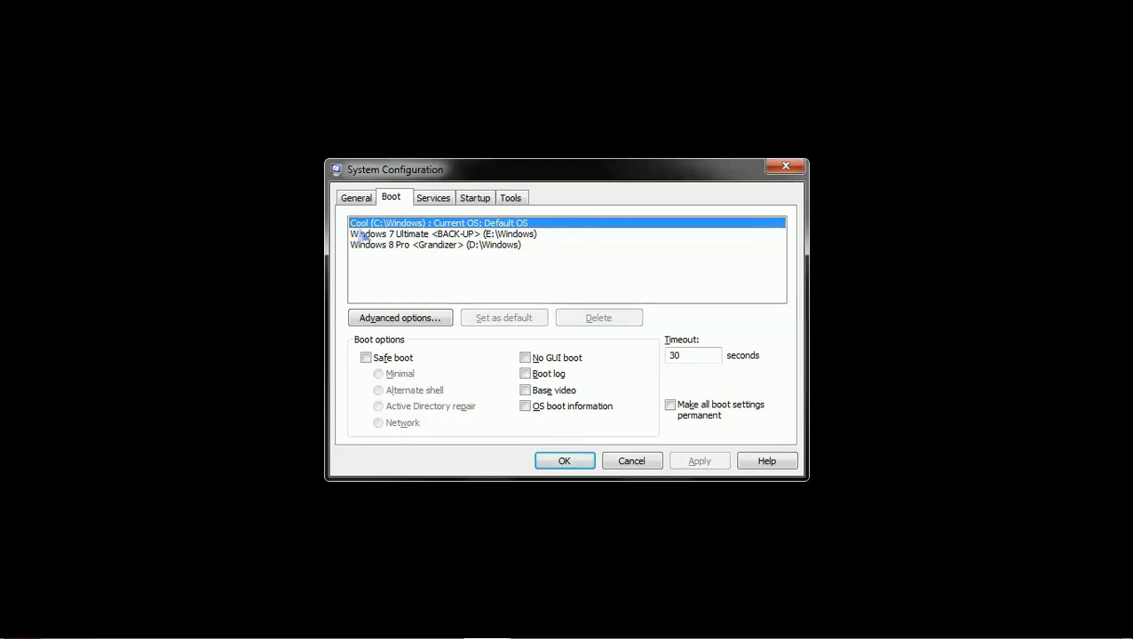
pyautogui.moveTo(390, 259)
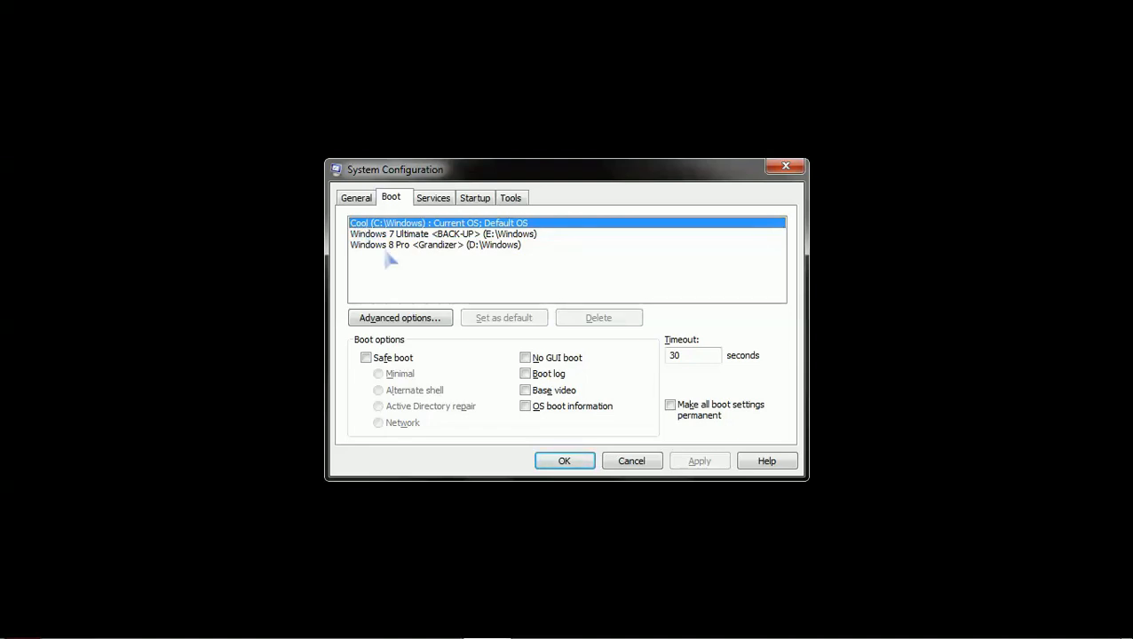
pyautogui.moveTo(405, 259)
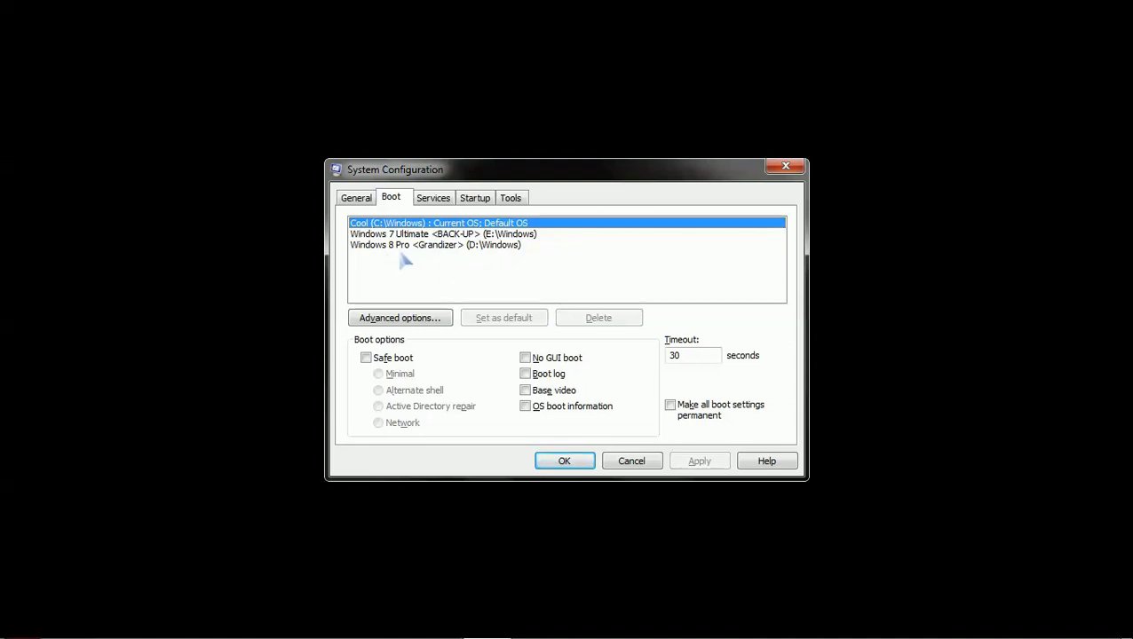
pyautogui.moveTo(471, 234)
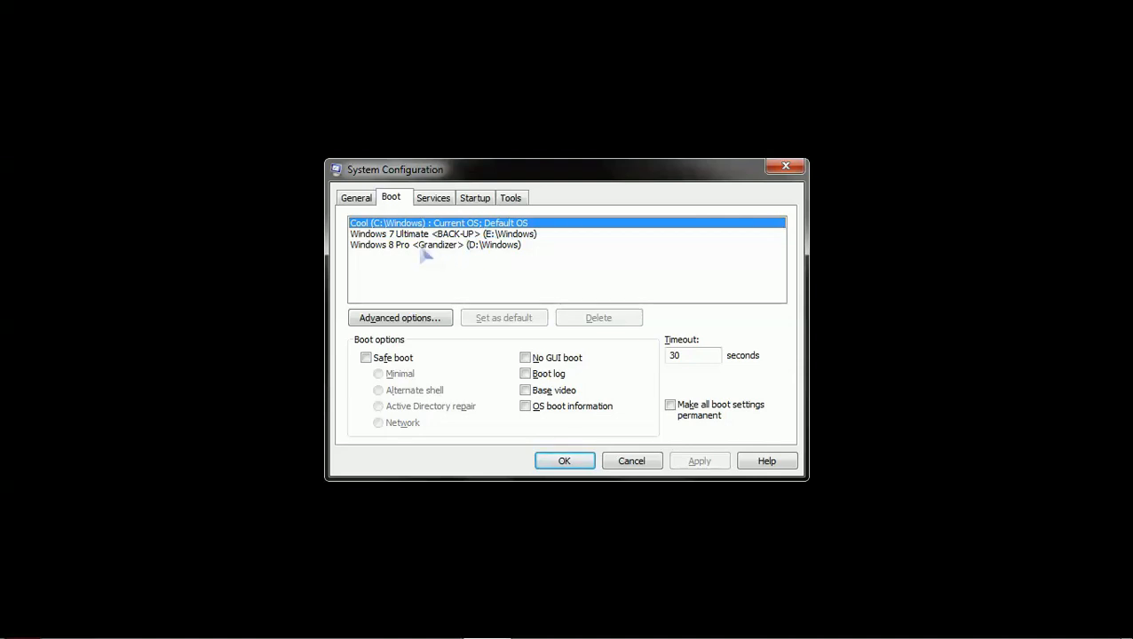
pyautogui.moveTo(417, 252)
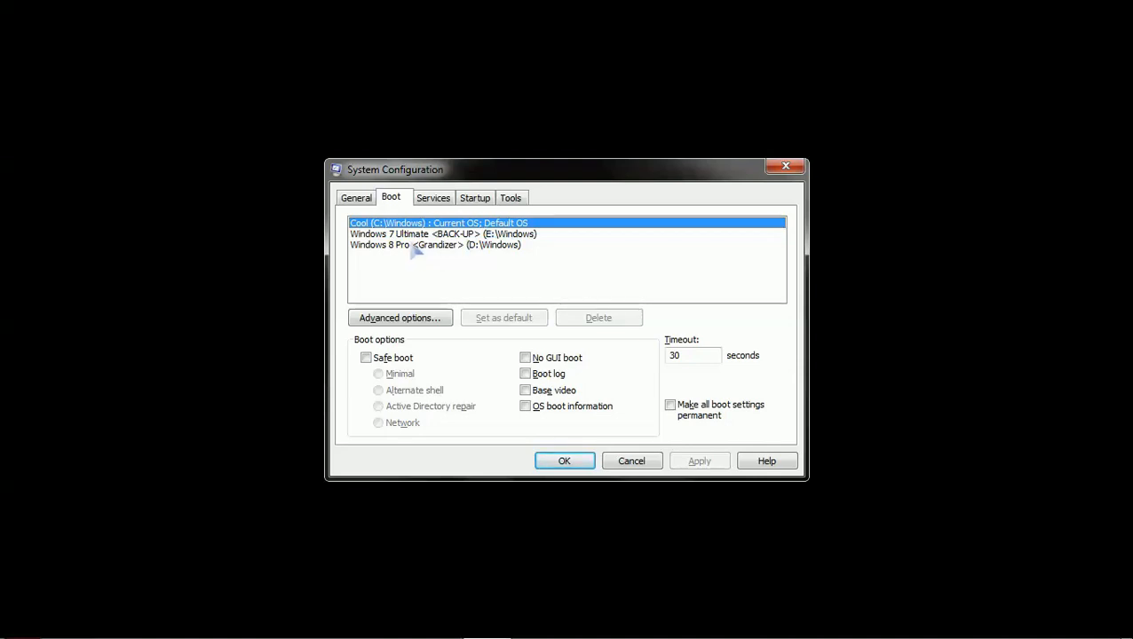
pyautogui.moveTo(469, 252)
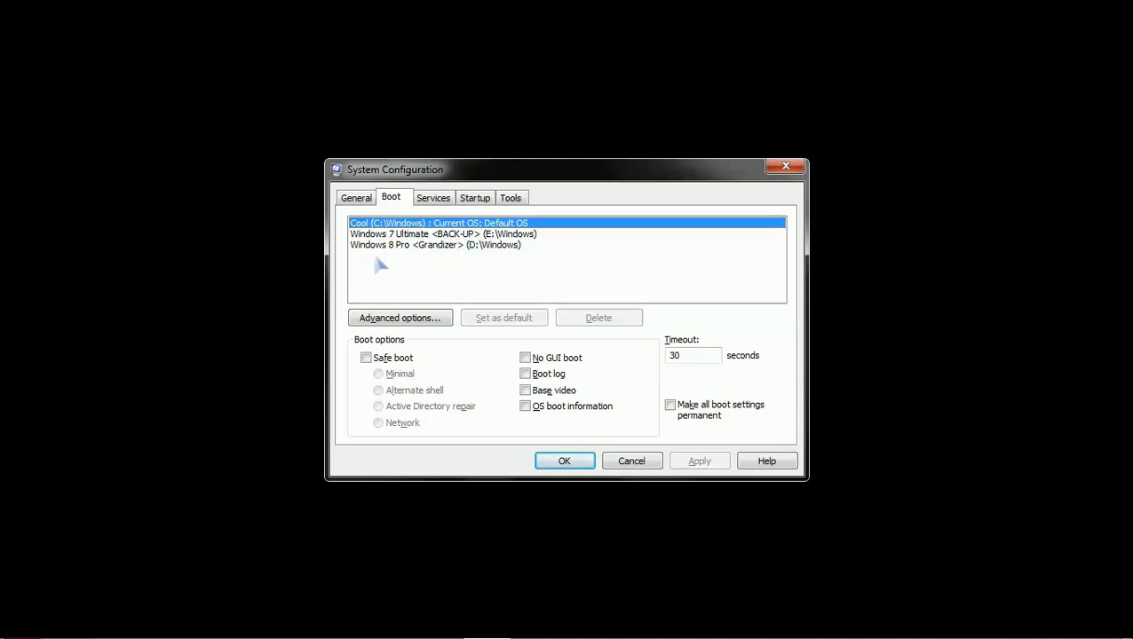
pyautogui.moveTo(415, 266)
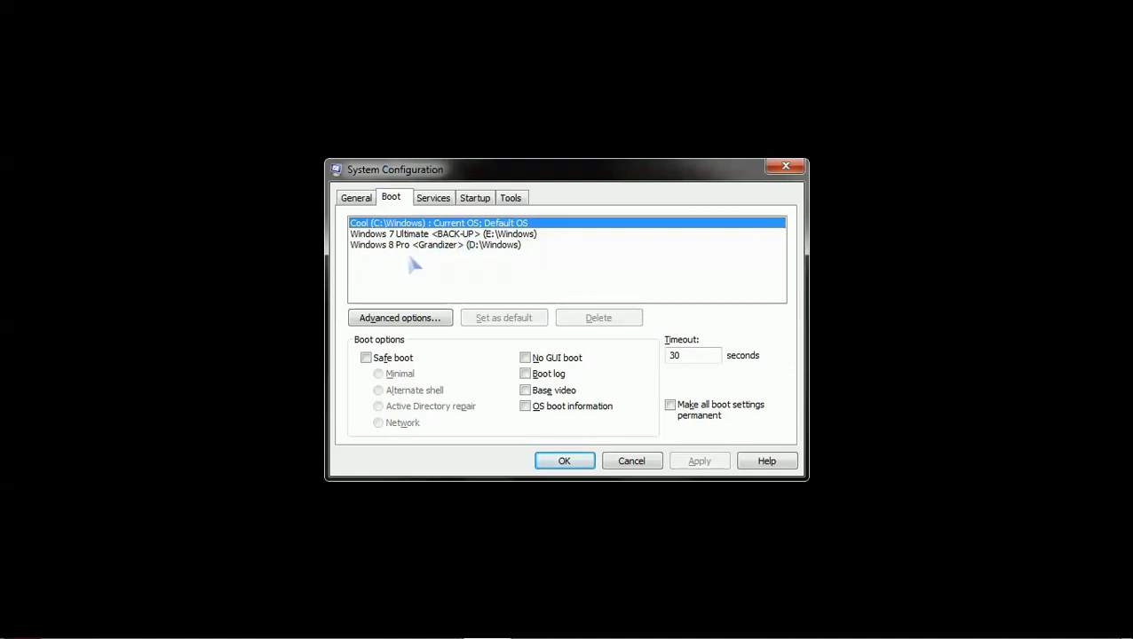
pyautogui.moveTo(514, 270)
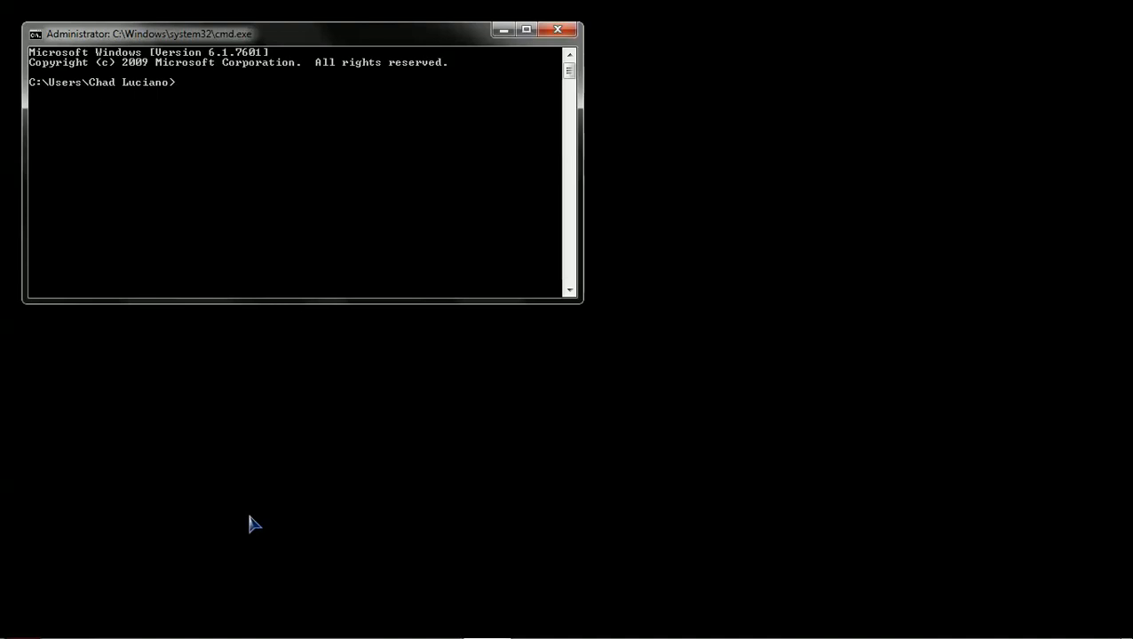
# Run bcdedit in the elevated prompt to list the boot configuration entries.
pyautogui.write('b')
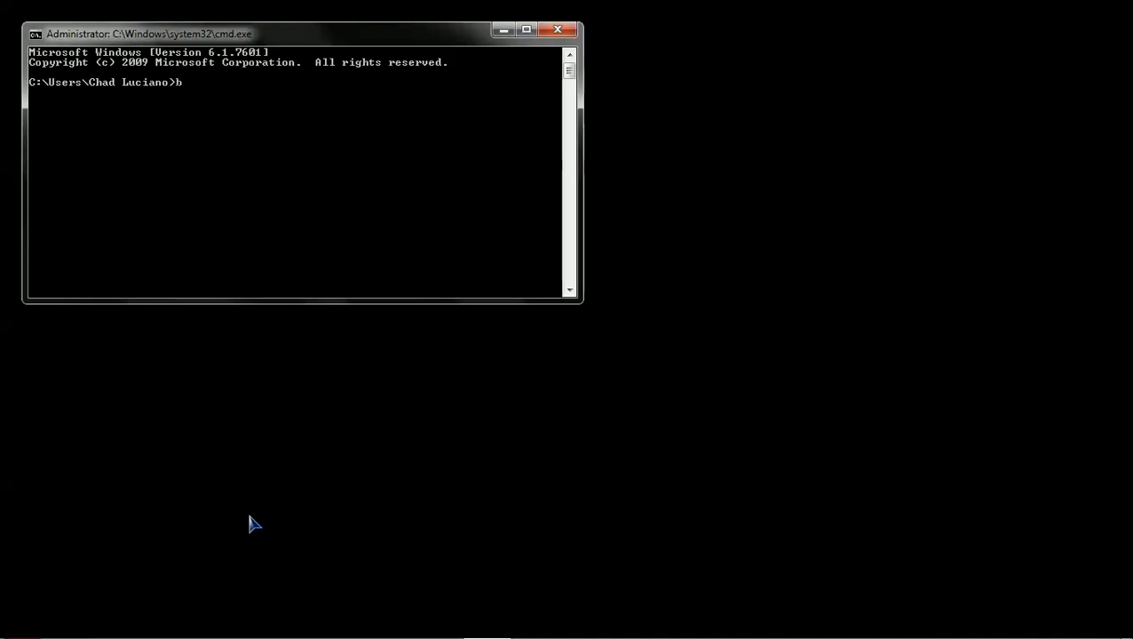
pyautogui.write('cdedit')
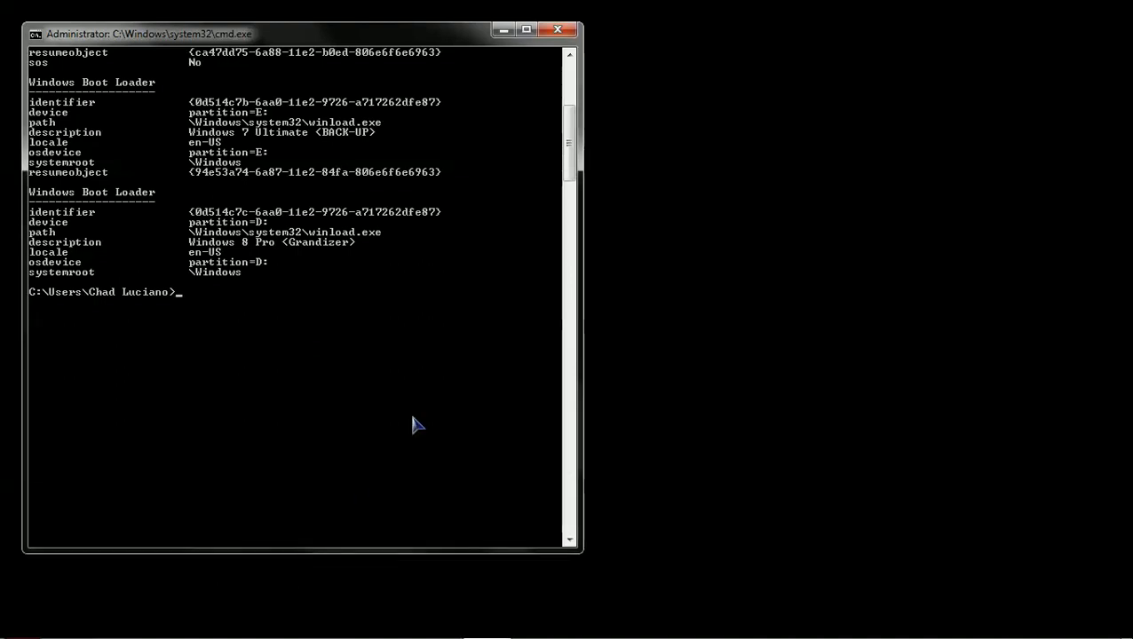
# Scroll the bcdedit output to see the Boot Manager section and the Cool entry.
pyautogui.scroll(3)
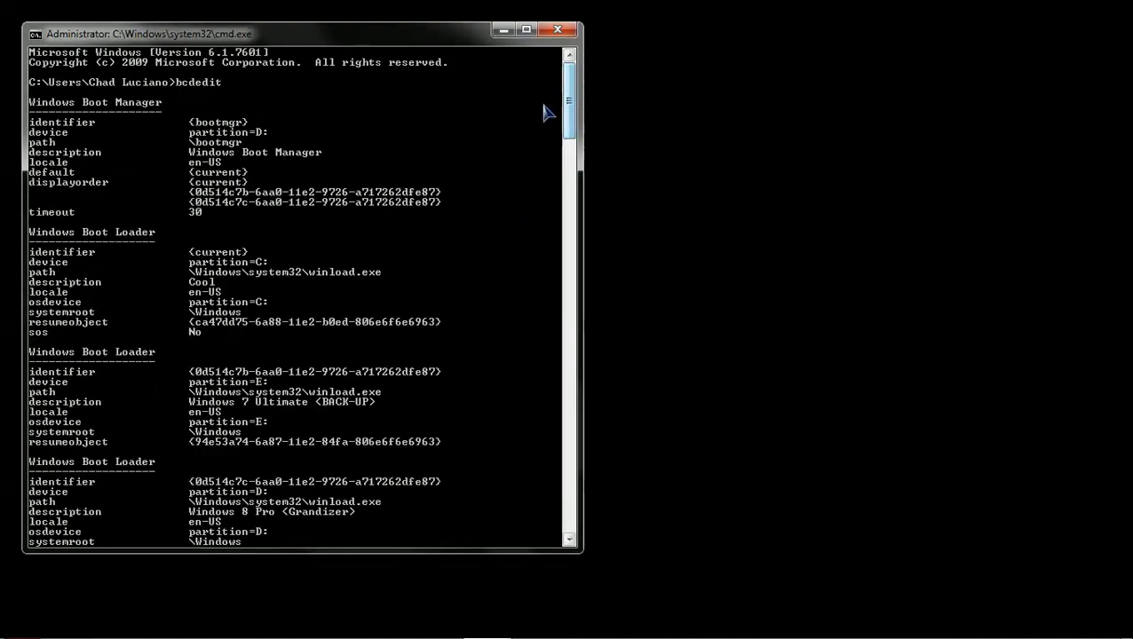
pyautogui.moveTo(270, 298)
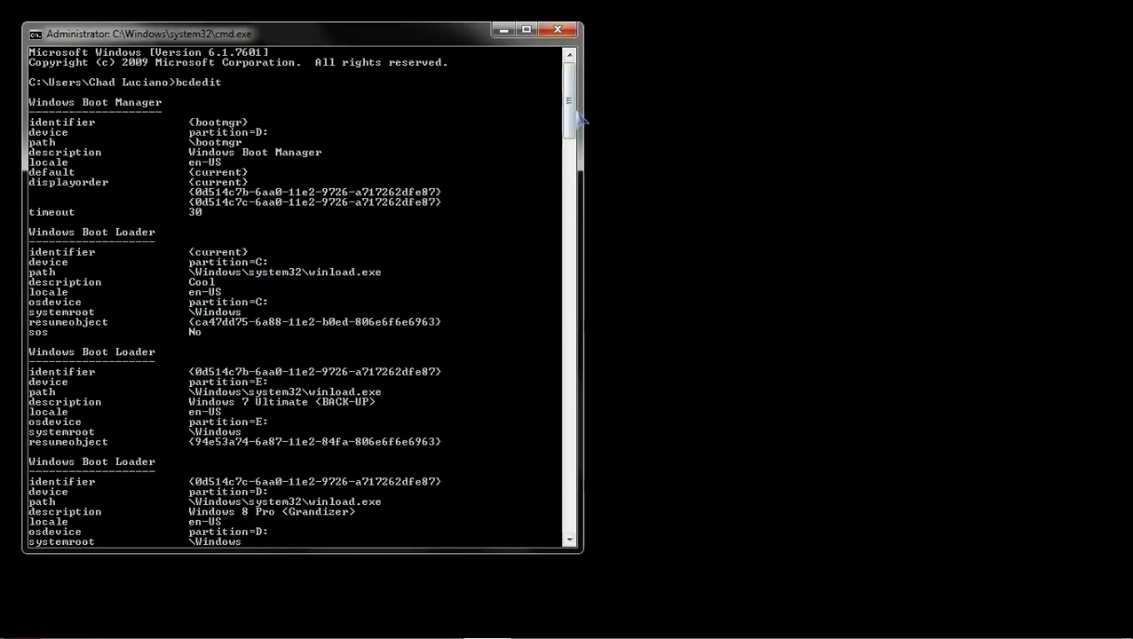
pyautogui.scroll(-3)
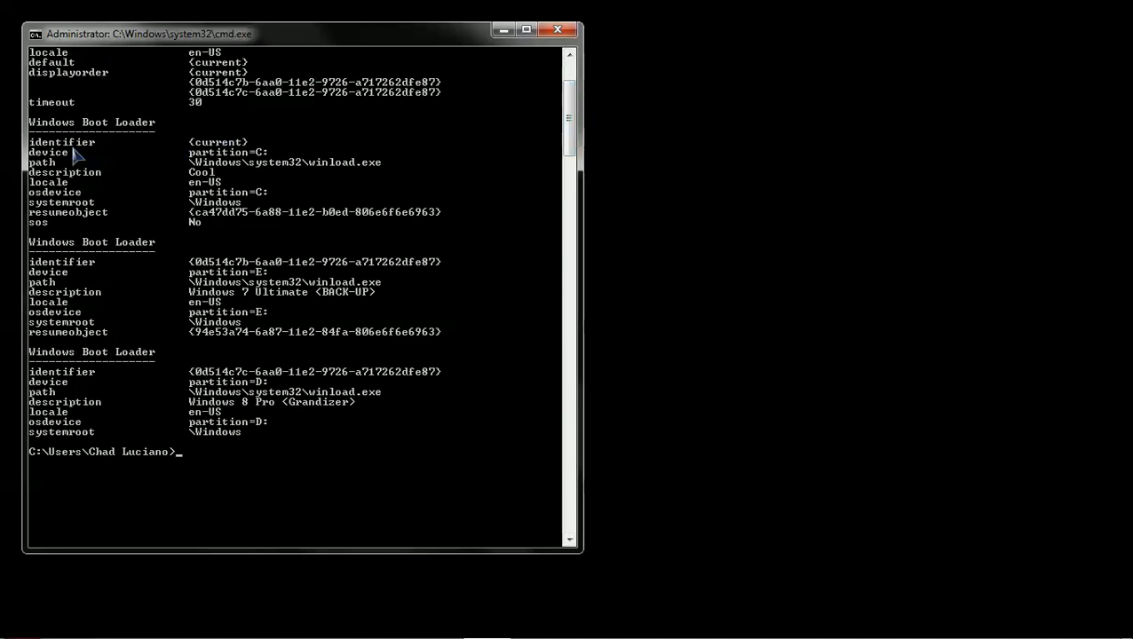
pyautogui.moveTo(233, 158)
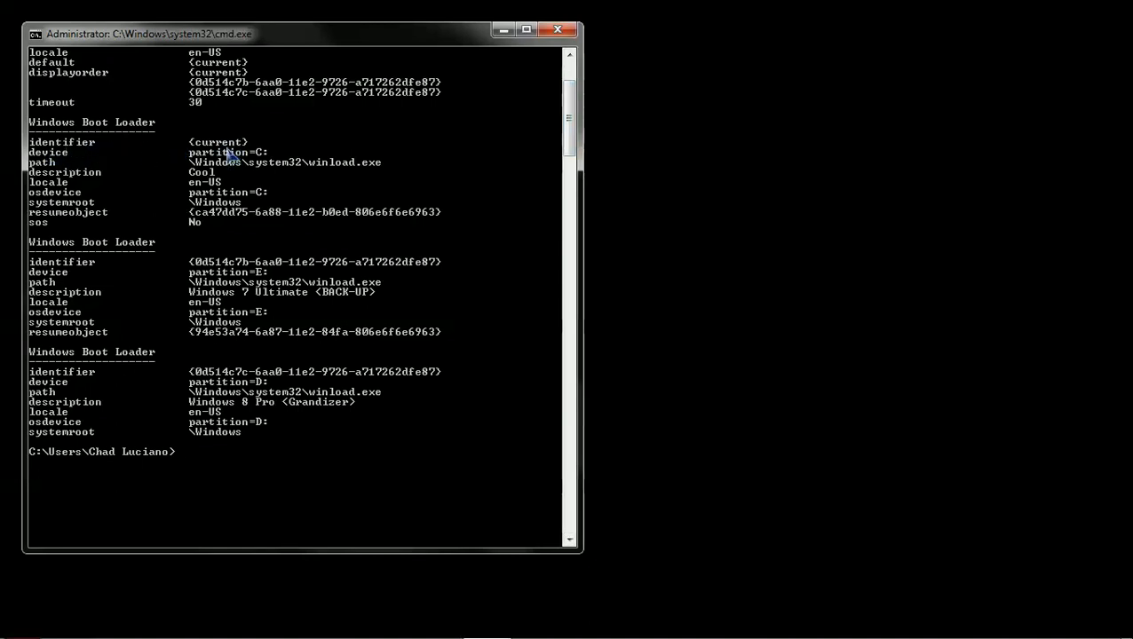
pyautogui.moveTo(176, 215)
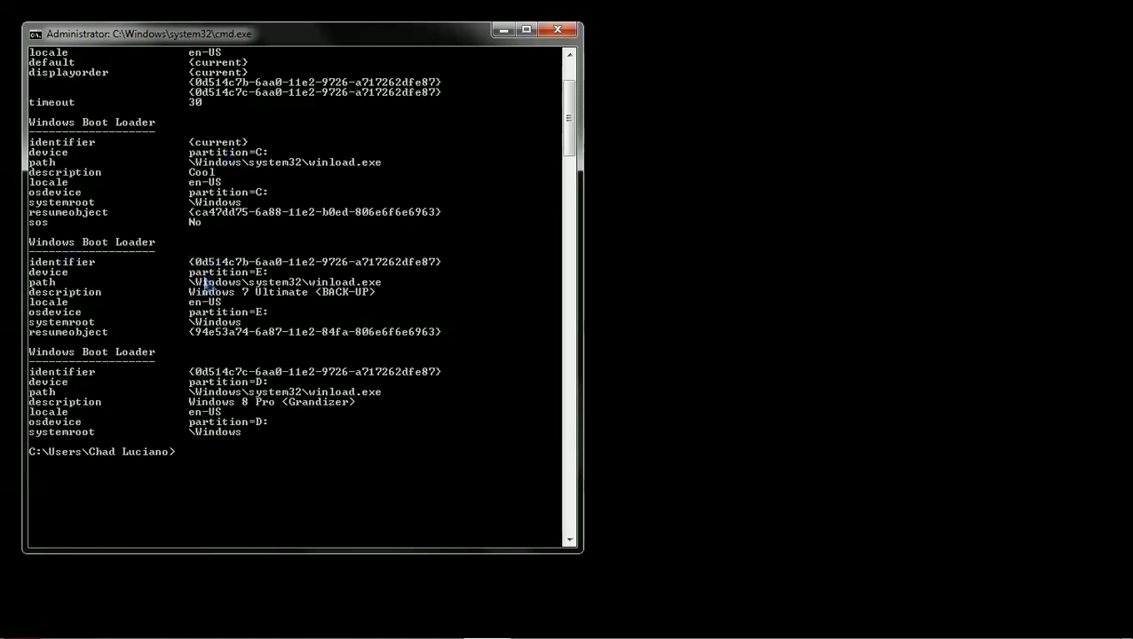
pyautogui.moveTo(257, 309)
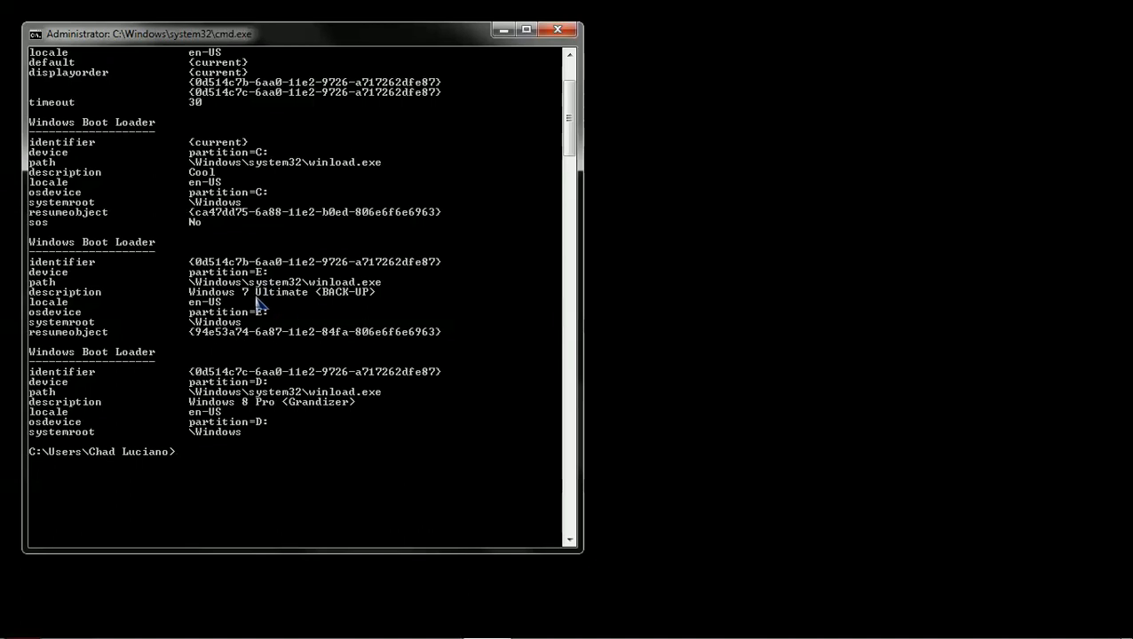
pyautogui.moveTo(341, 301)
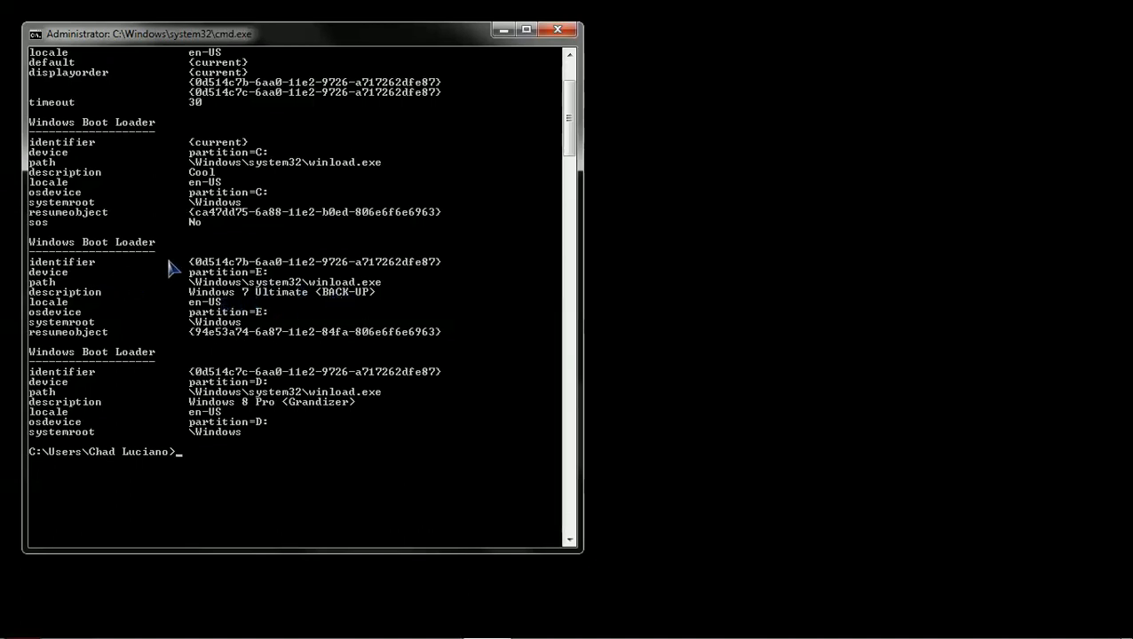
pyautogui.moveTo(423, 263)
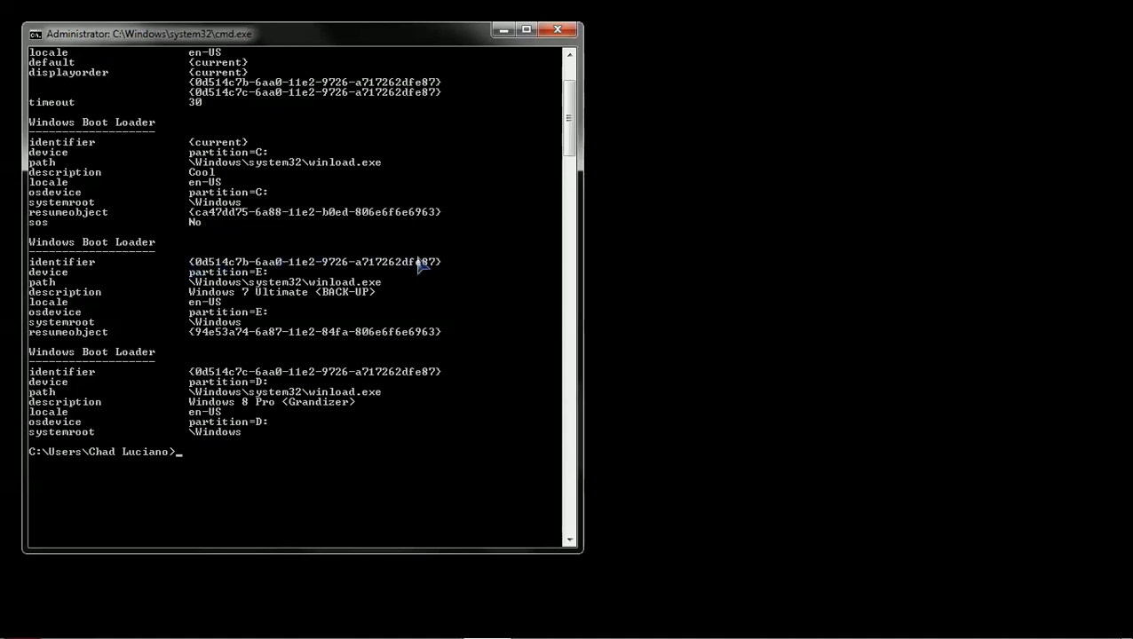
pyautogui.moveTo(235, 273)
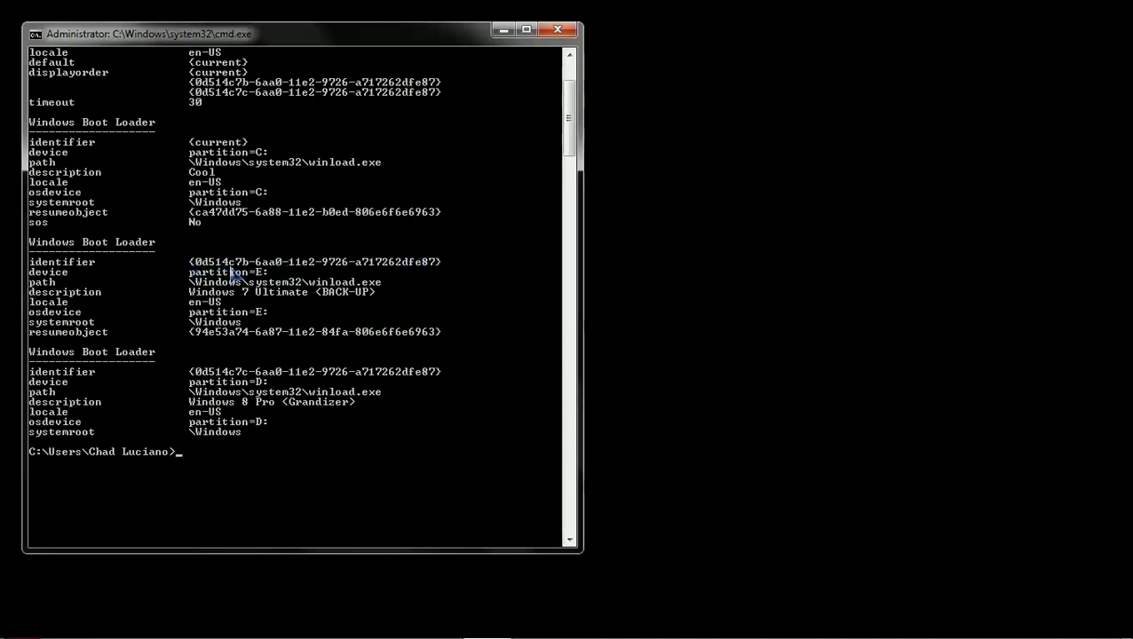
pyautogui.moveTo(234, 419)
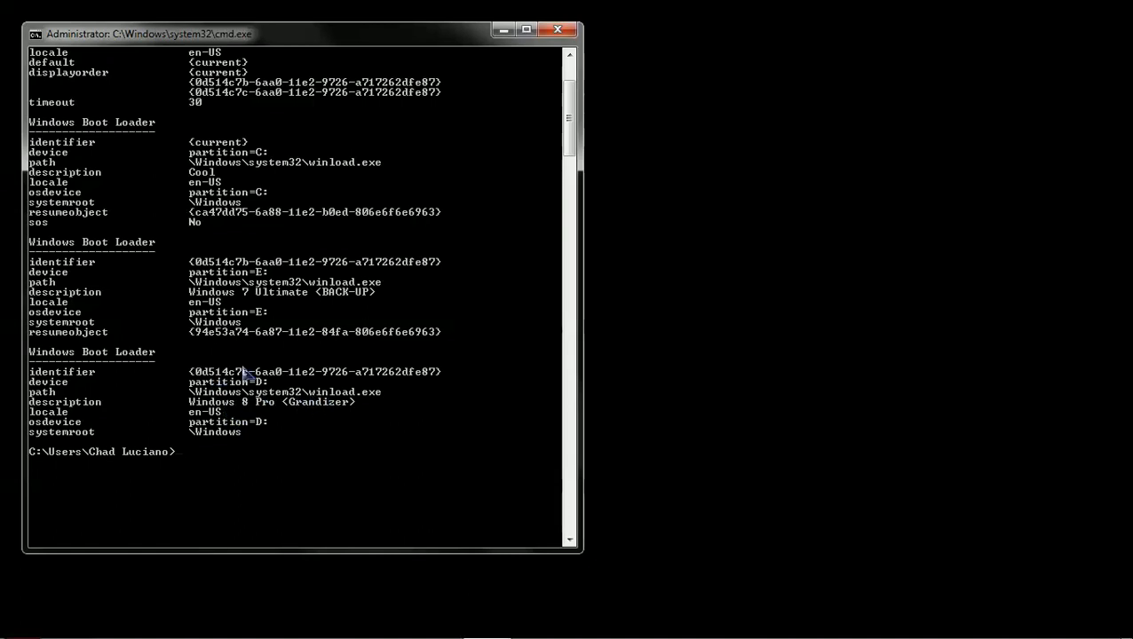
pyautogui.moveTo(346, 477)
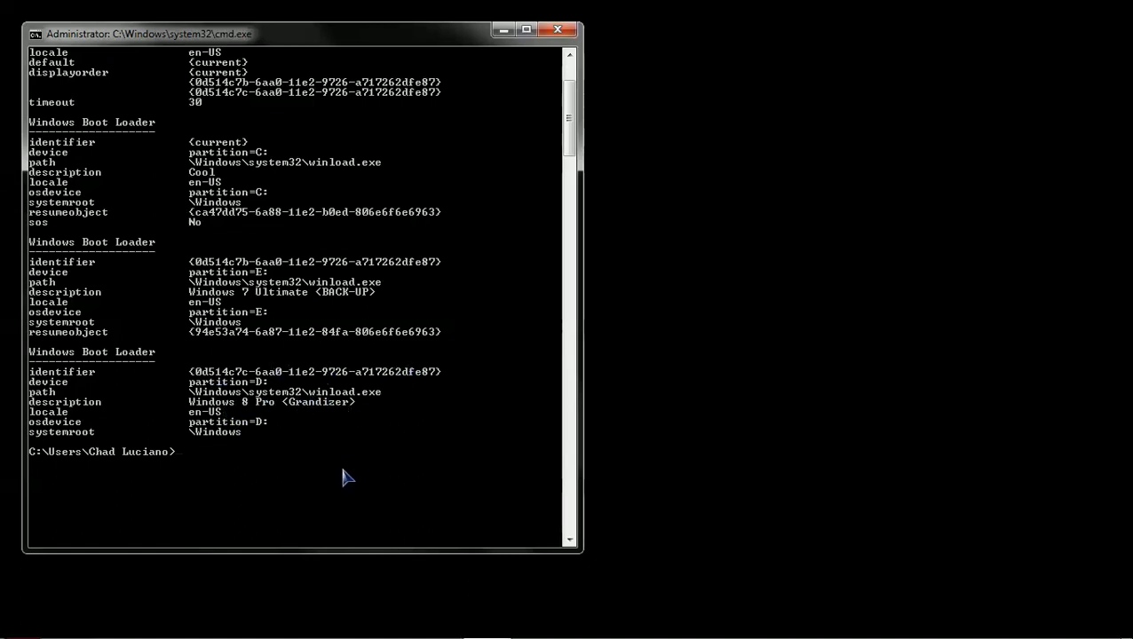
# Set the {current} boot entry's Description to "Windows 7 Ultimate <Grandizer>" with bcdedit /set.
pyautogui.write('bc')
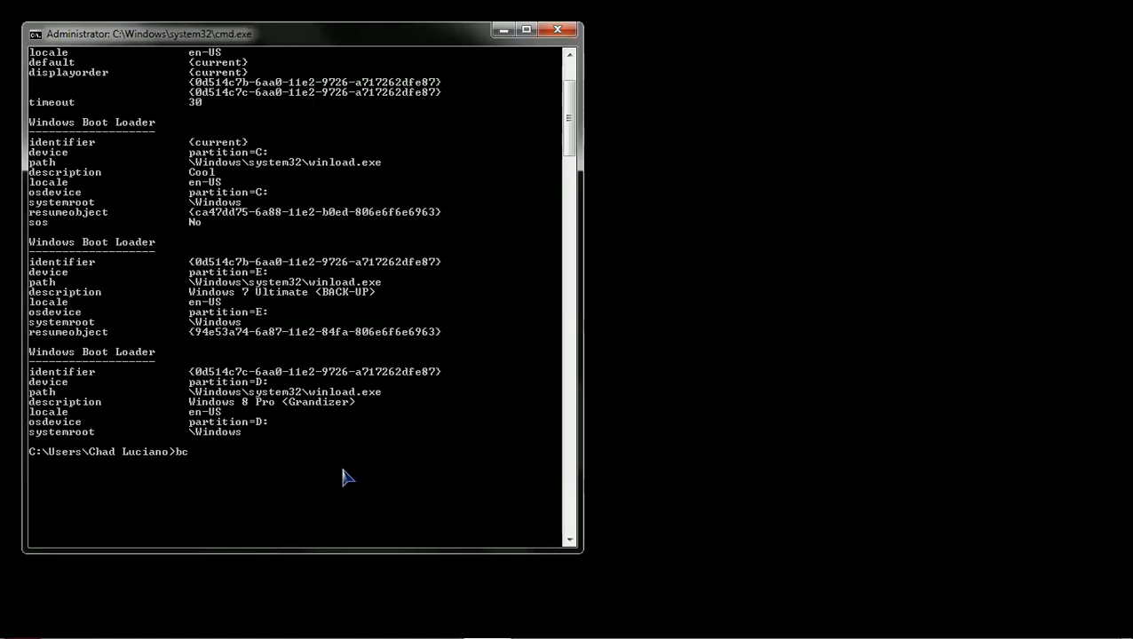
pyautogui.write('dedit /')
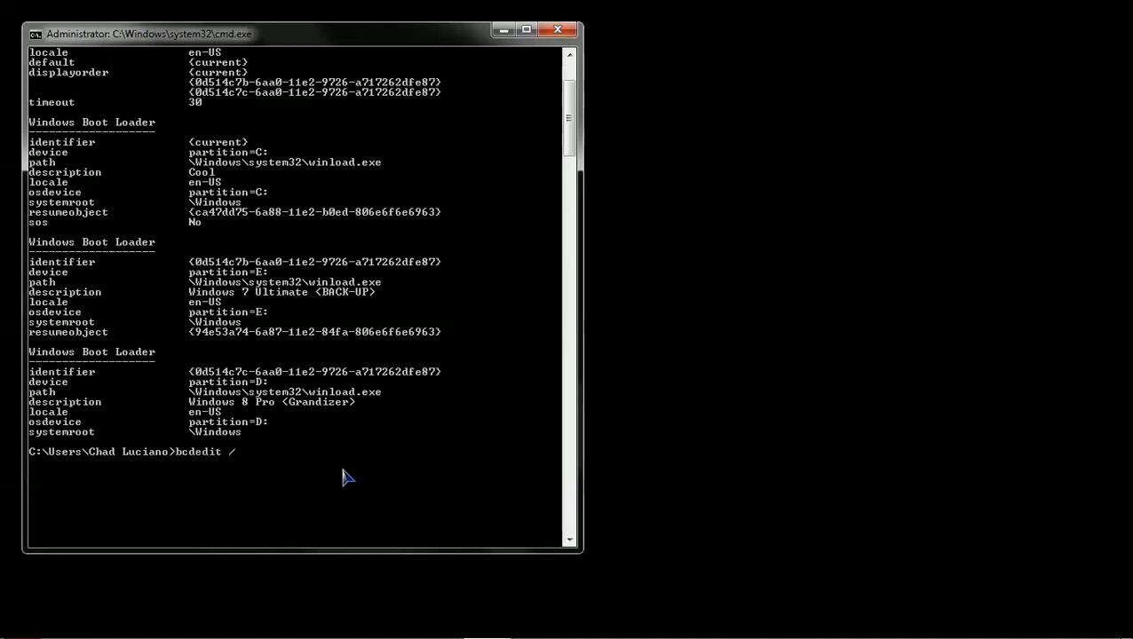
pyautogui.write('set')
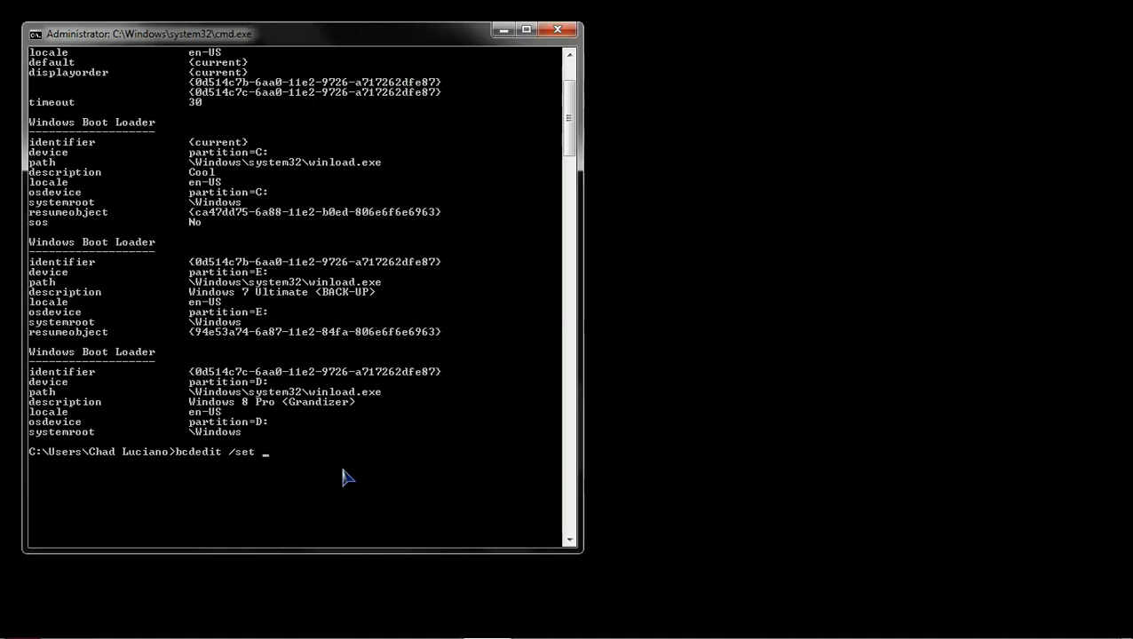
pyautogui.write('{')
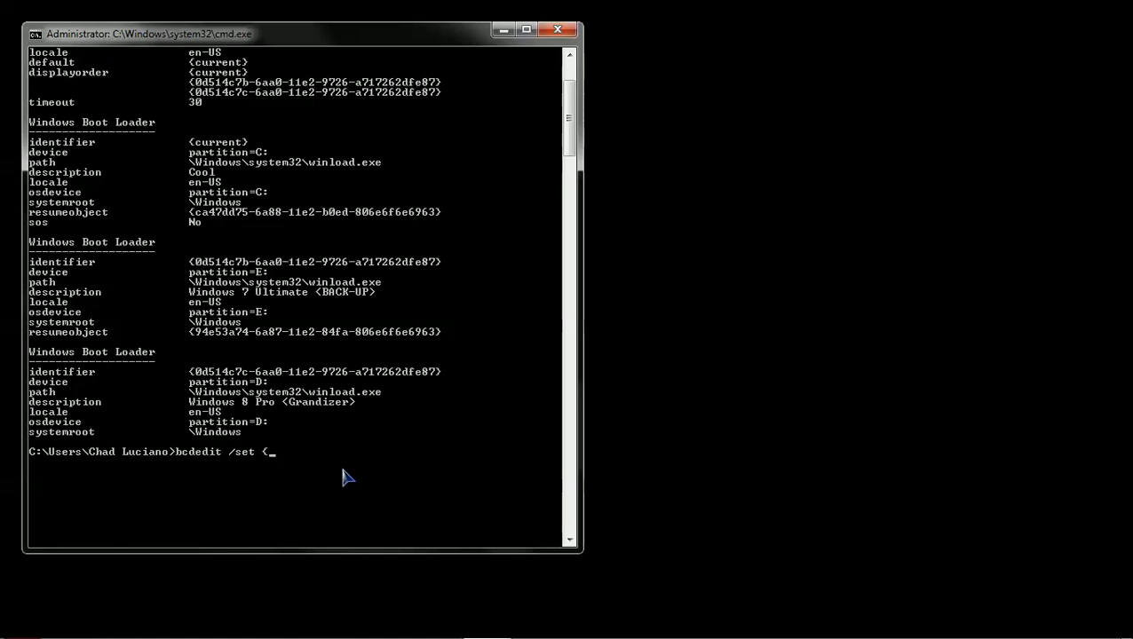
pyautogui.write('curr')
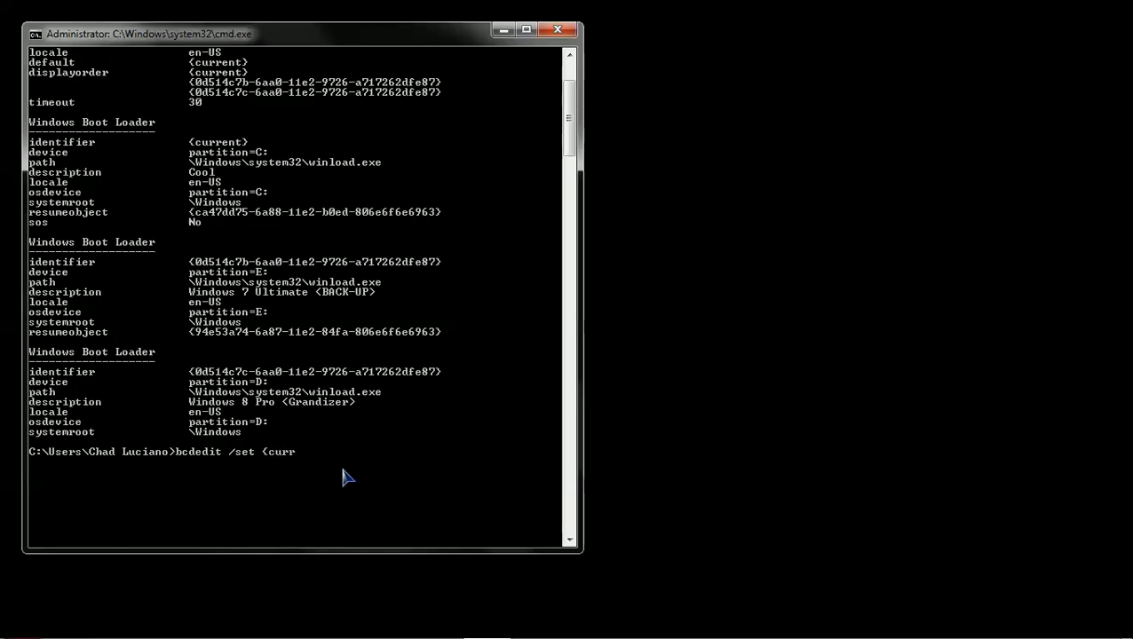
pyautogui.write('ent}')
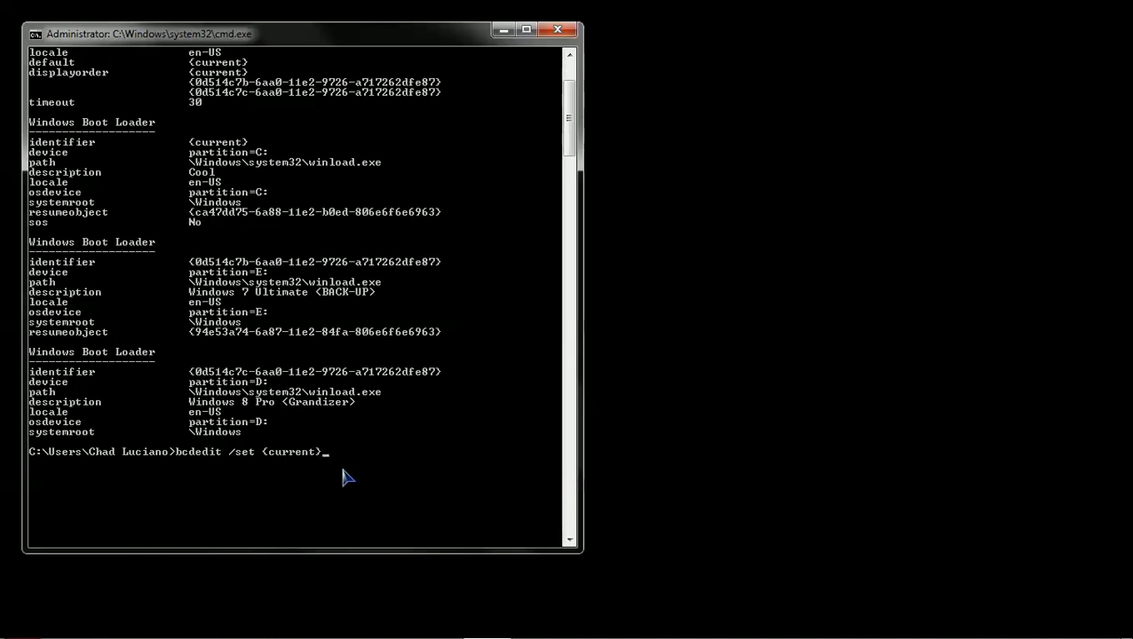
pyautogui.write('D')
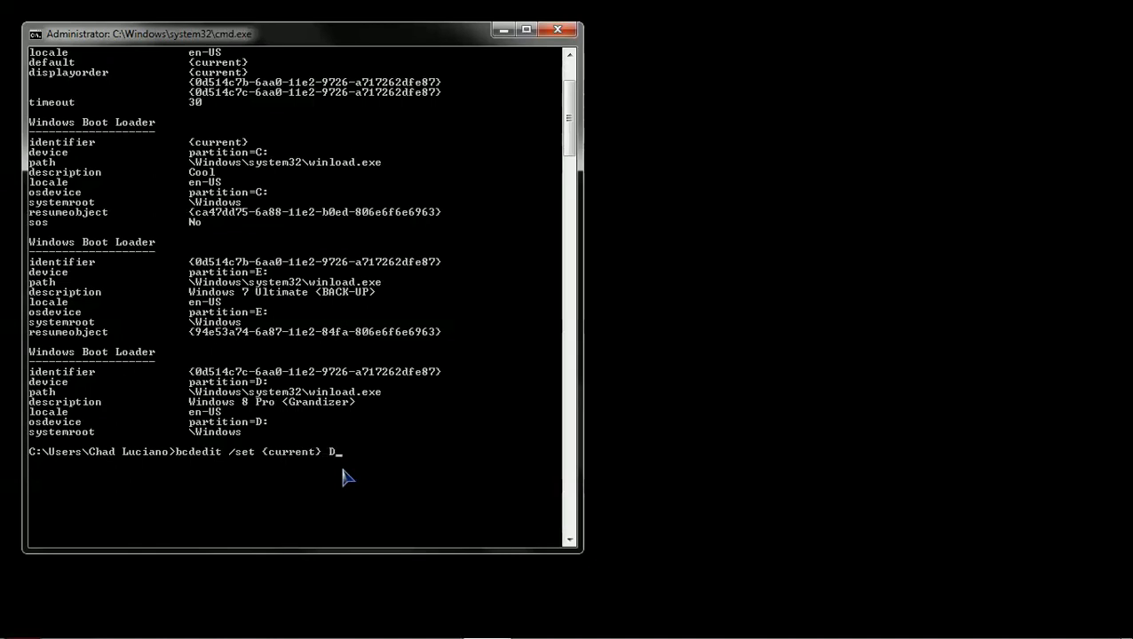
pyautogui.write('escript')
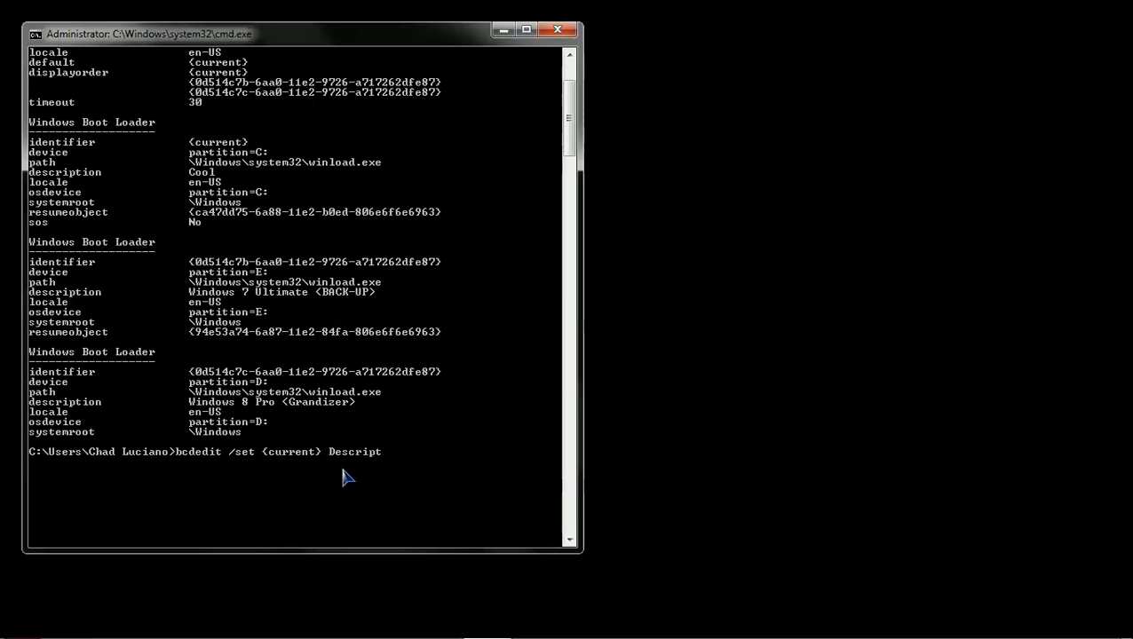
pyautogui.write('ion')
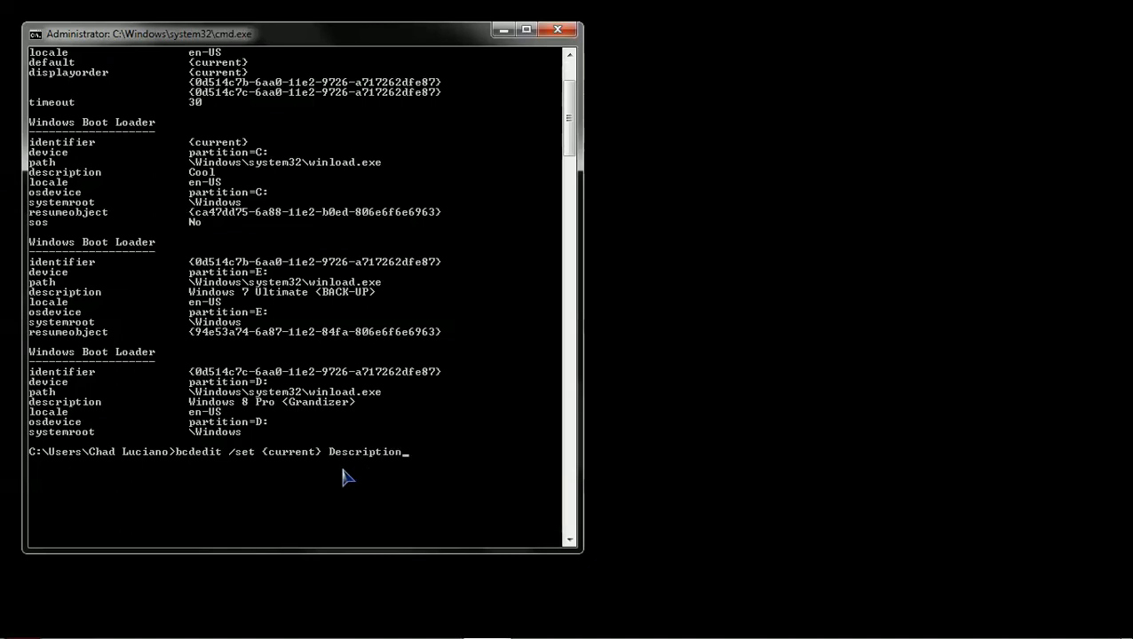
pyautogui.write('"')
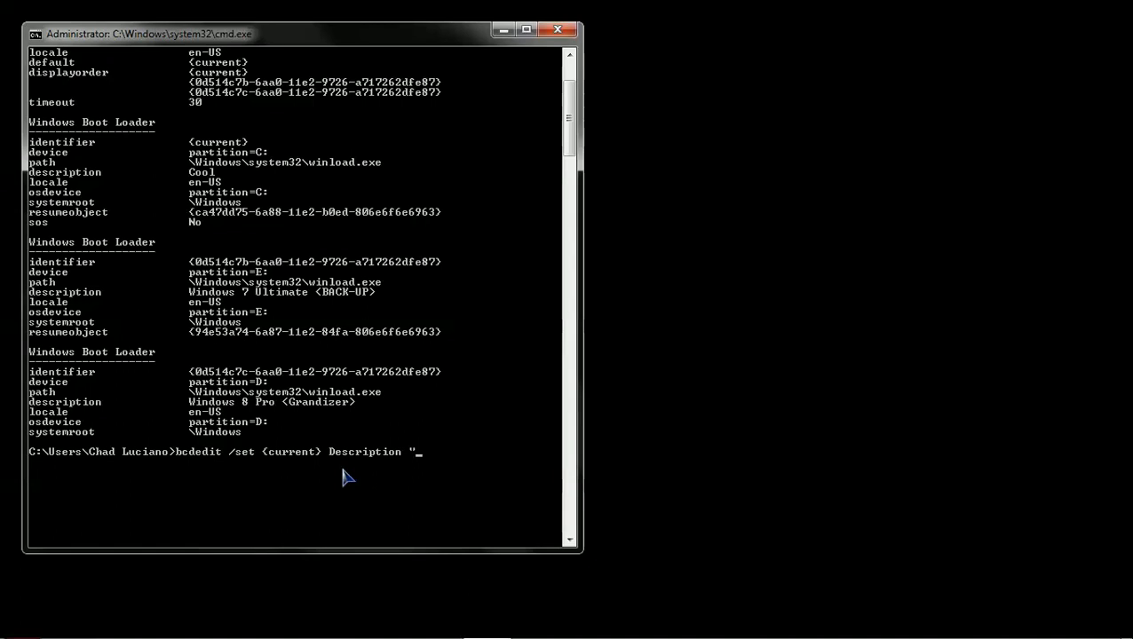
pyautogui.write('Window')
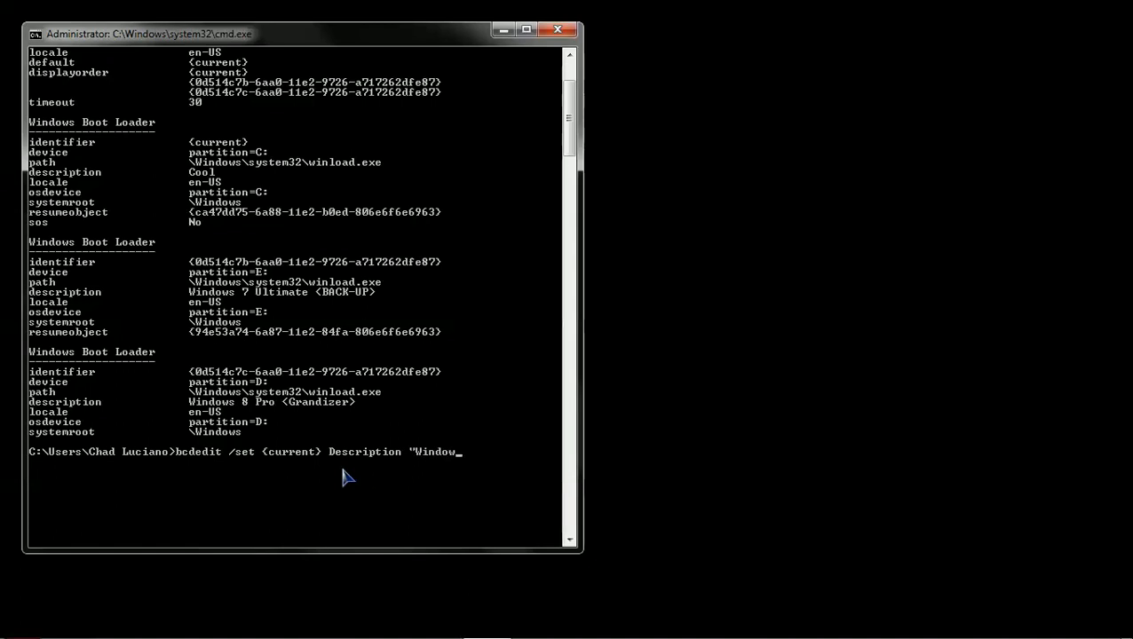
pyautogui.write('7')
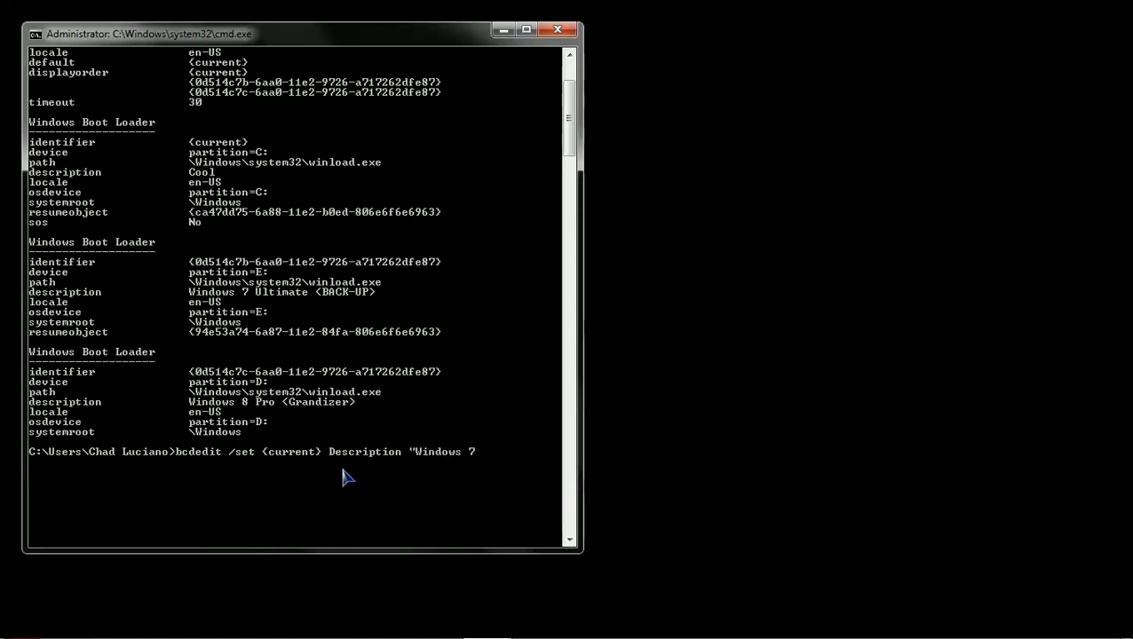
pyautogui.write('Ul')
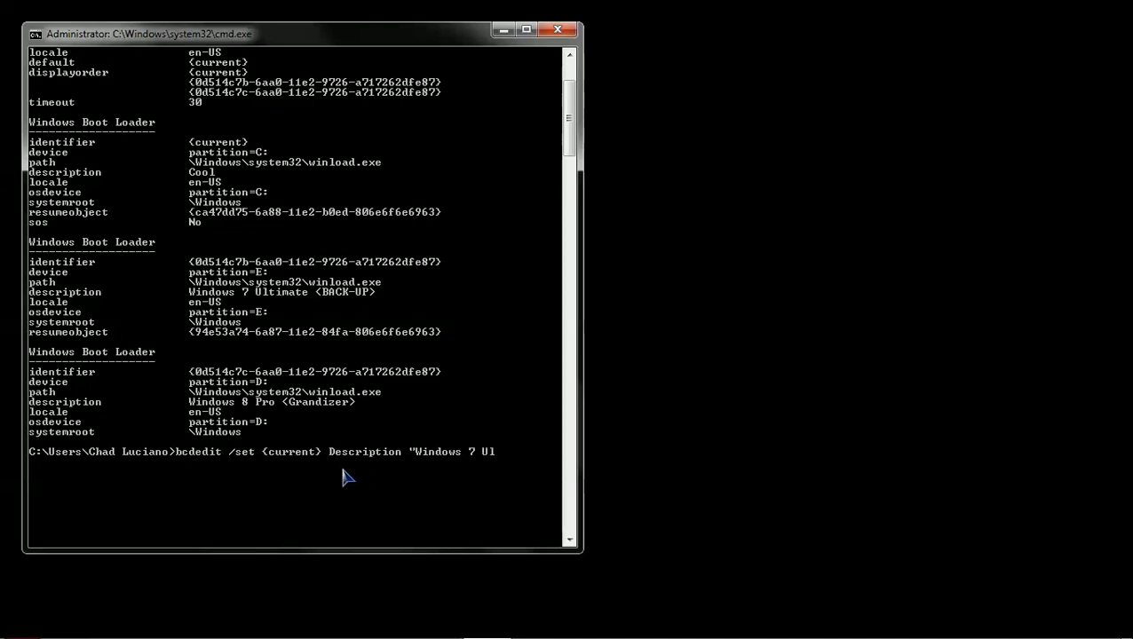
pyautogui.write('timate')
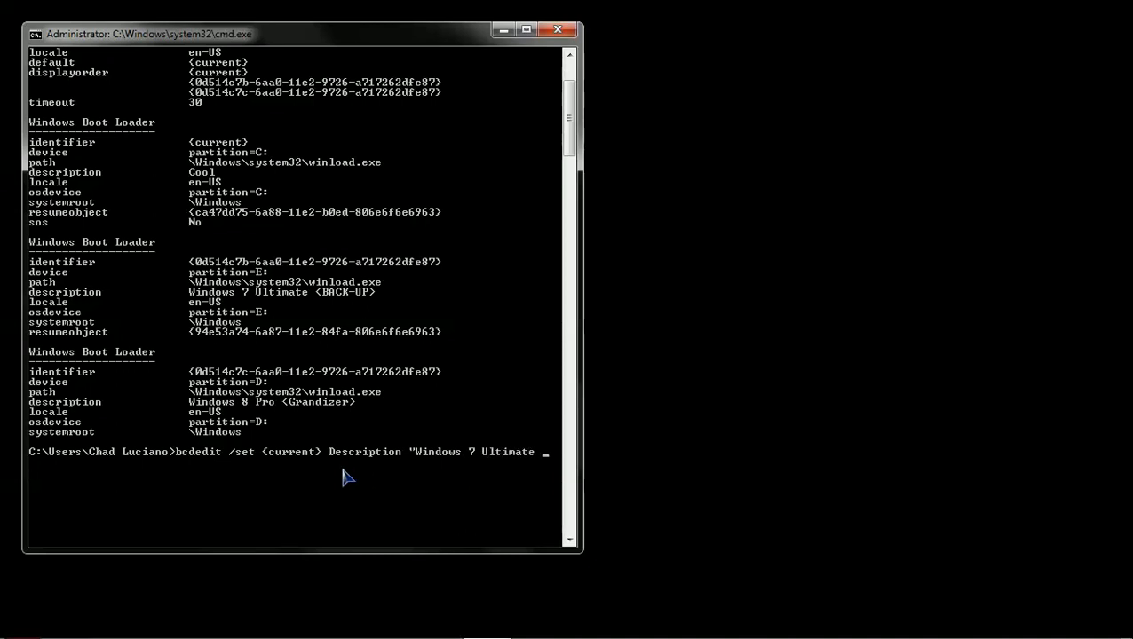
pyautogui.write('<G')
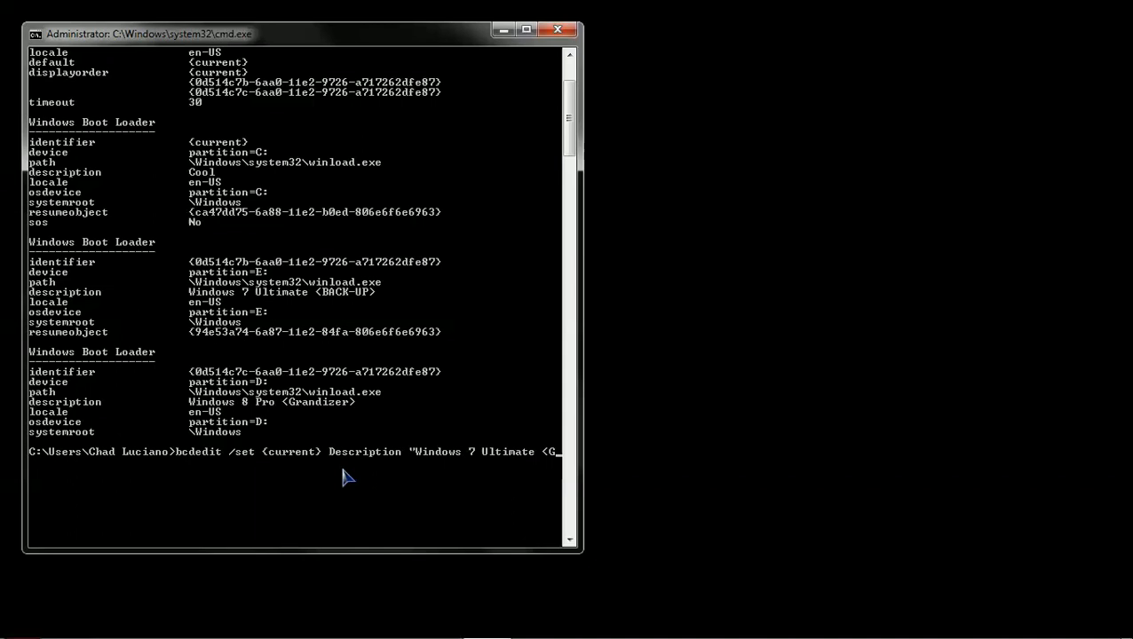
pyautogui.write('andizer>')
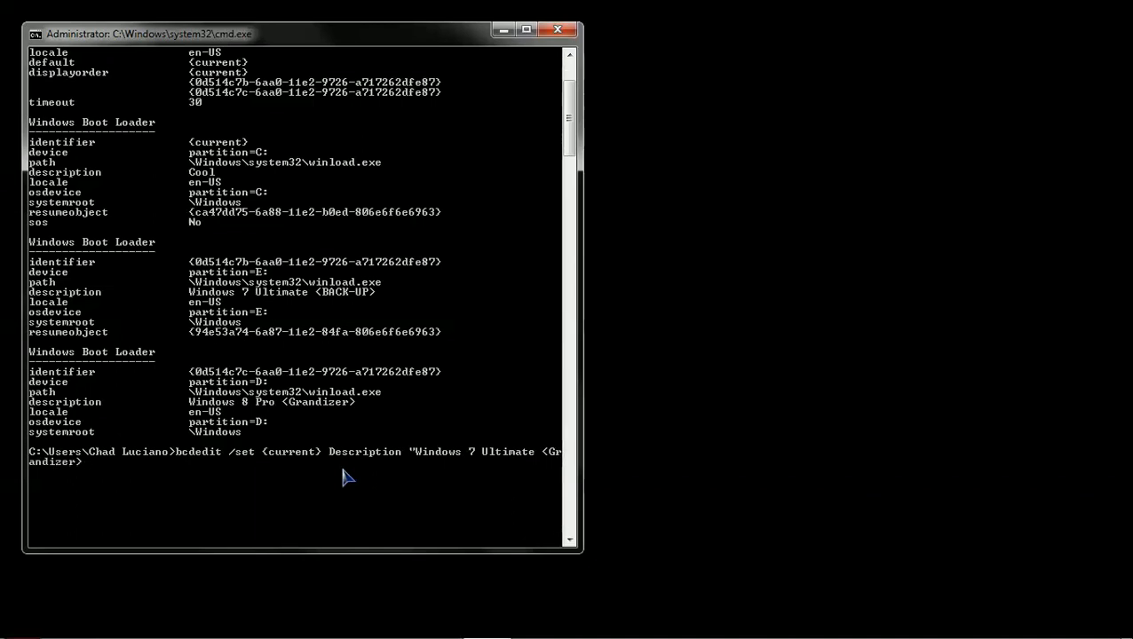
pyautogui.write('"')
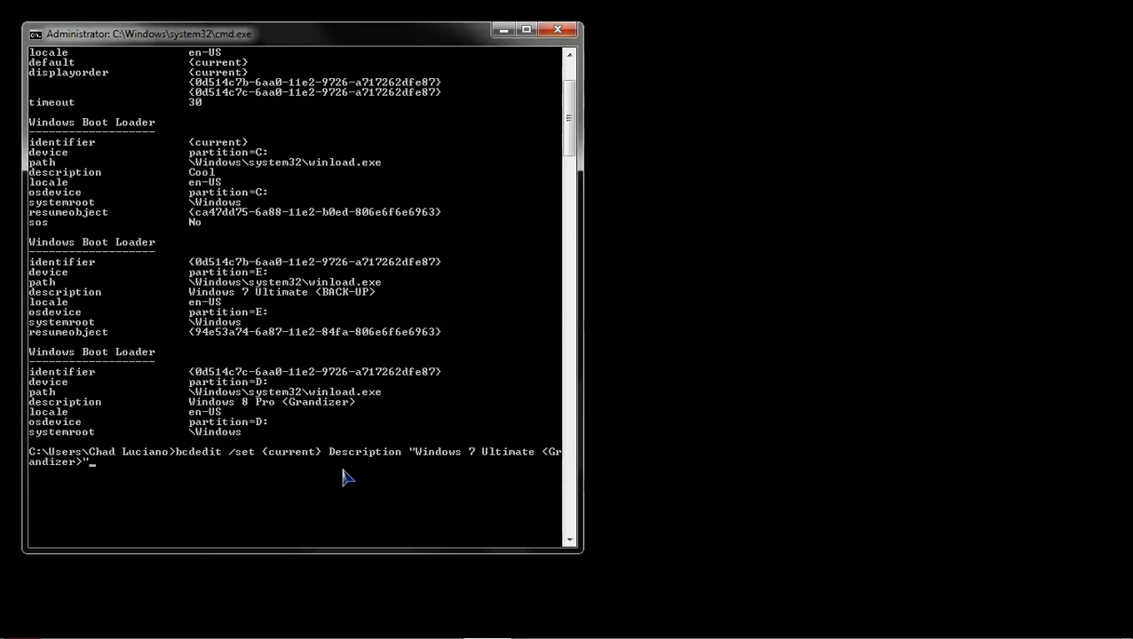
pyautogui.press('Return')
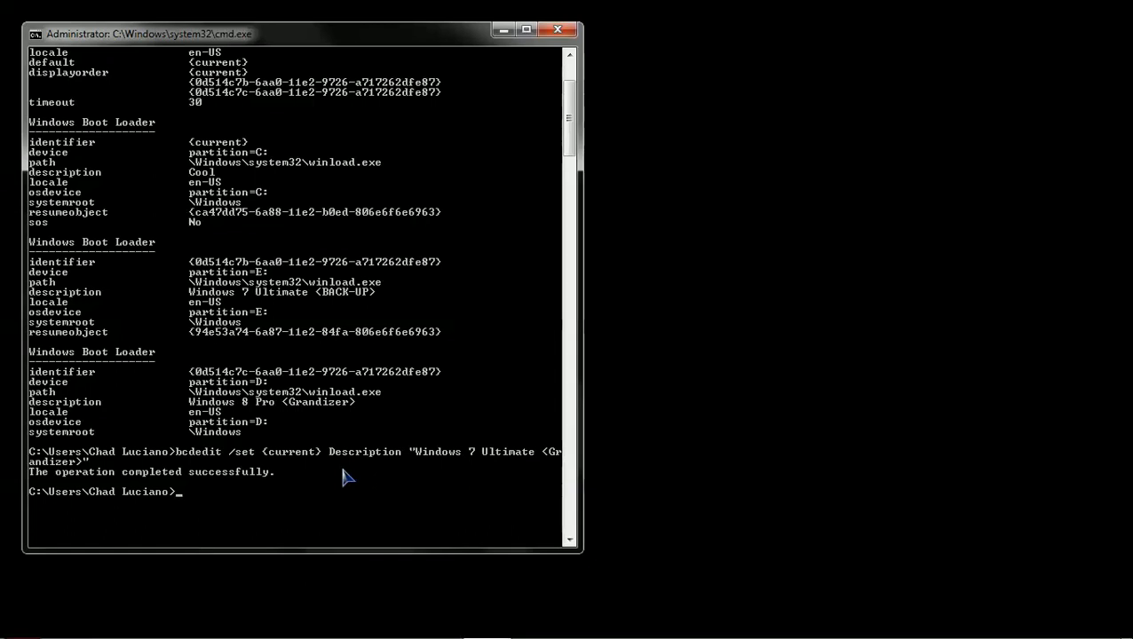
# After the success message, exit the Command Prompt and return to System Configuration.
pyautogui.write('exit')
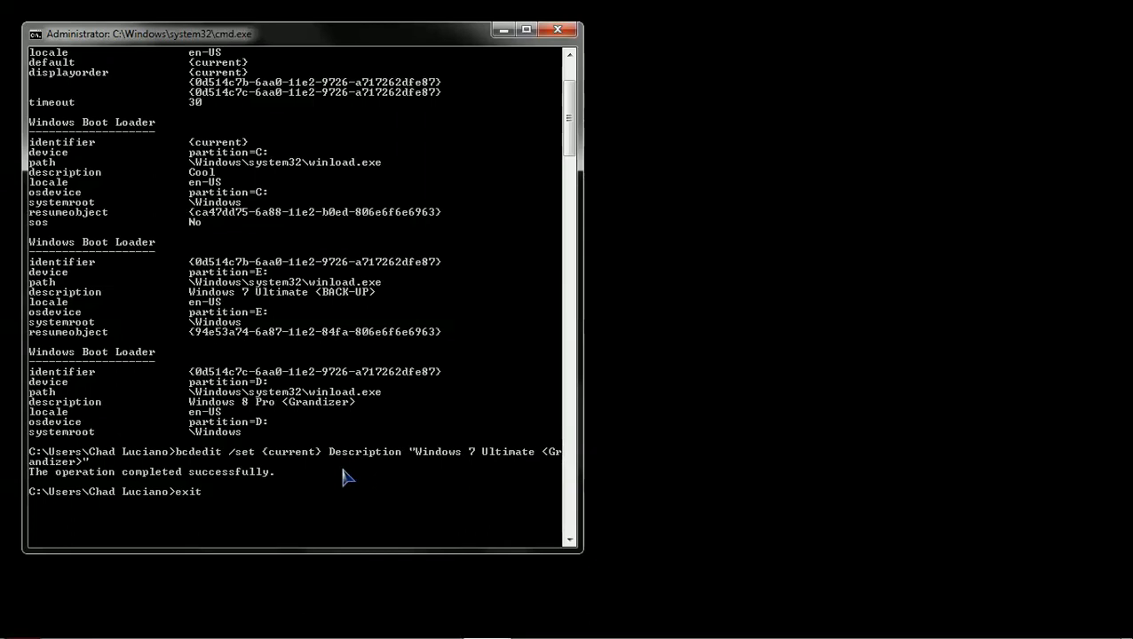
pyautogui.click(23, 622)
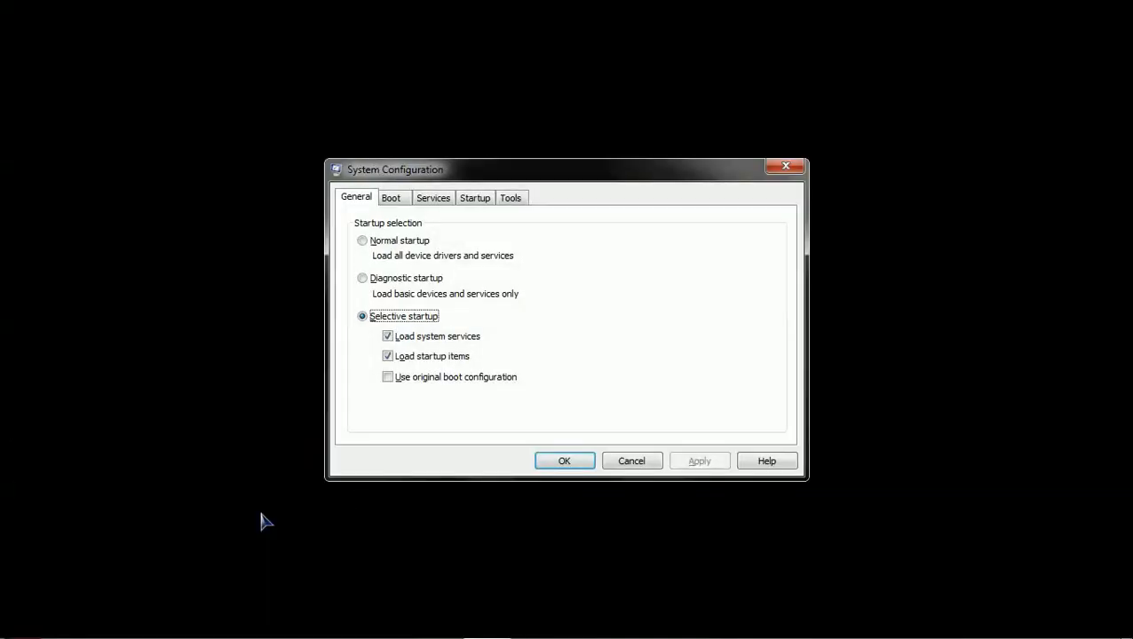
# Verify the Boot list now reads Windows 7 Ultimate <Grandizer> for the current OS.
pyautogui.click(391, 197)
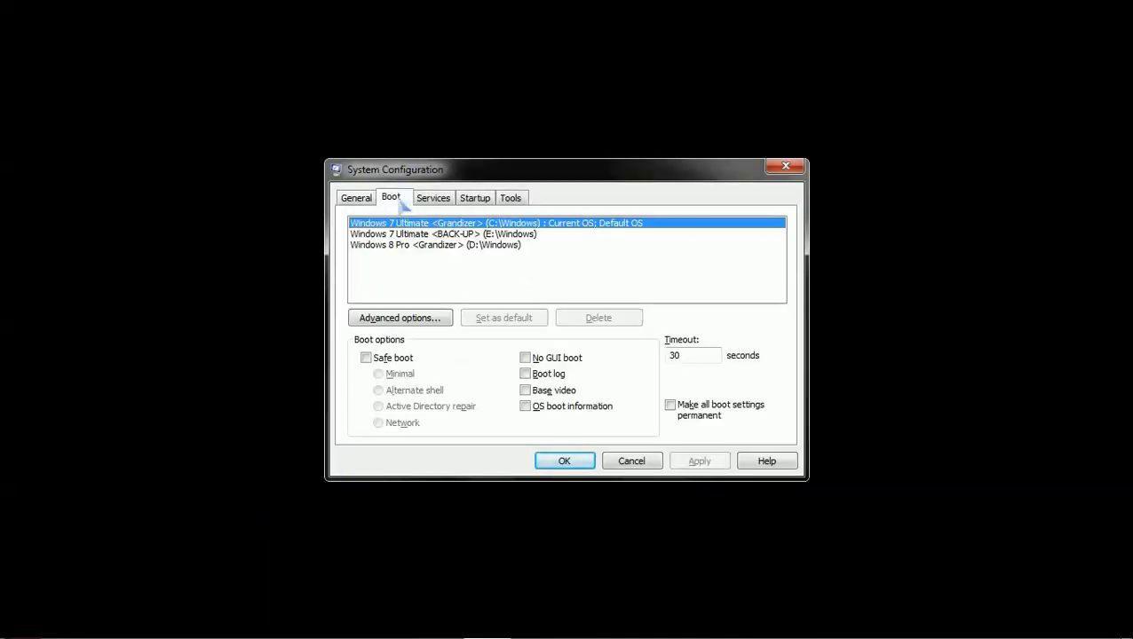
pyautogui.moveTo(458, 273)
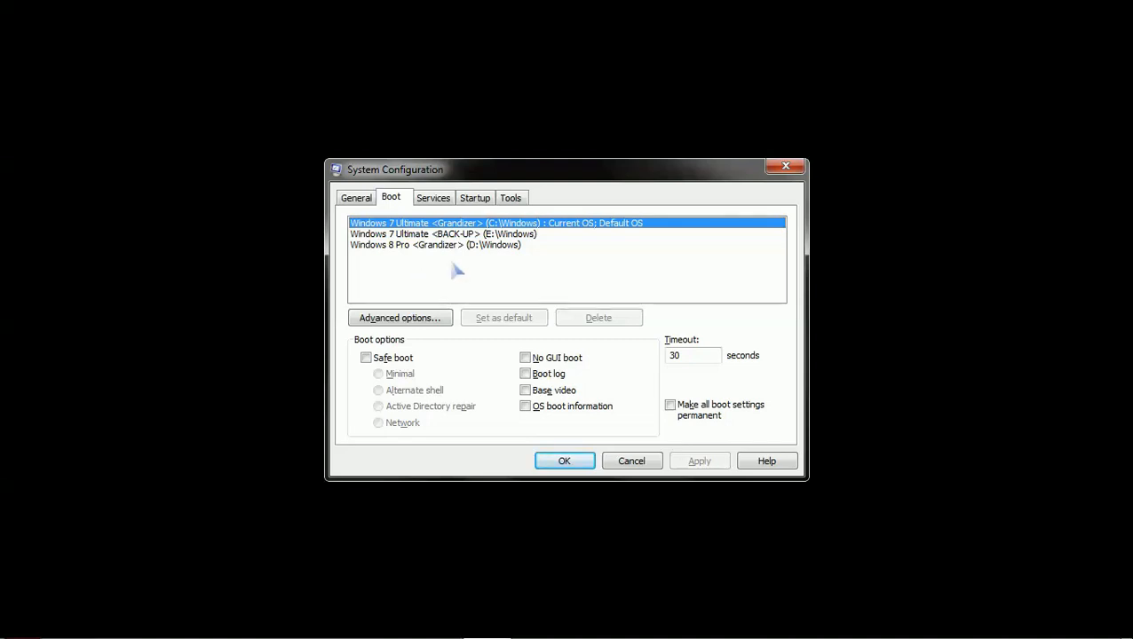